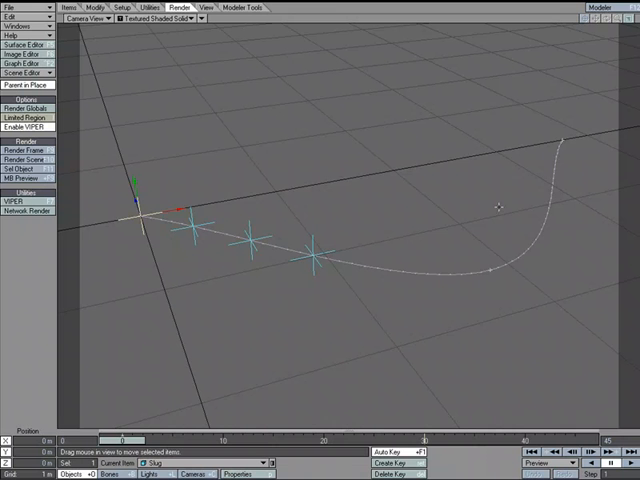
mouse_move(204, 232)
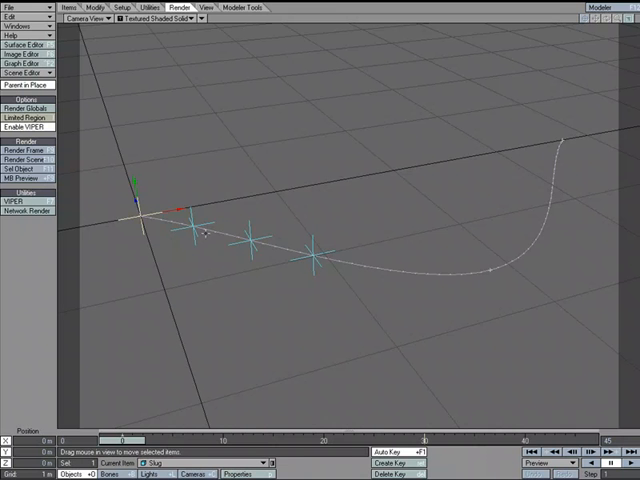
Scrub the timeline to advance the nulls along the path and render the current frame (F9) of the green slug
drag(200, 230, 356, 276)
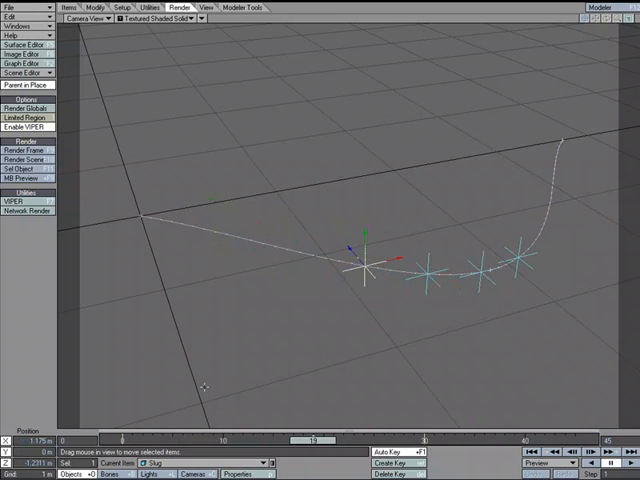
click(32, 150)
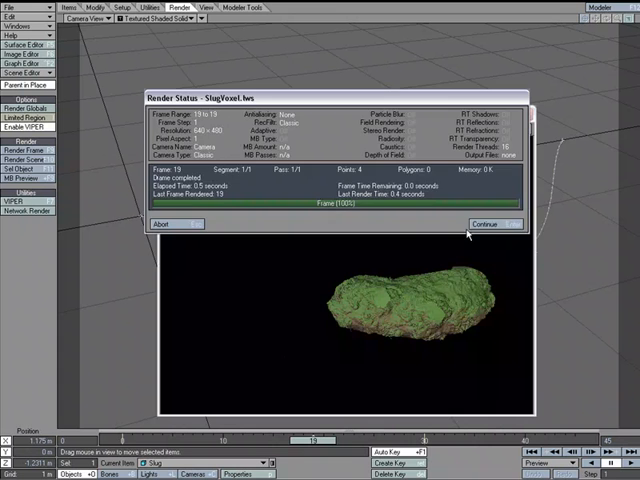
click(488, 224)
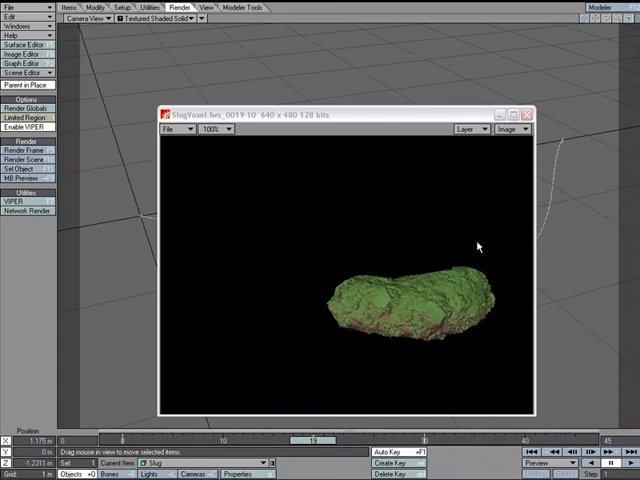
click(528, 112)
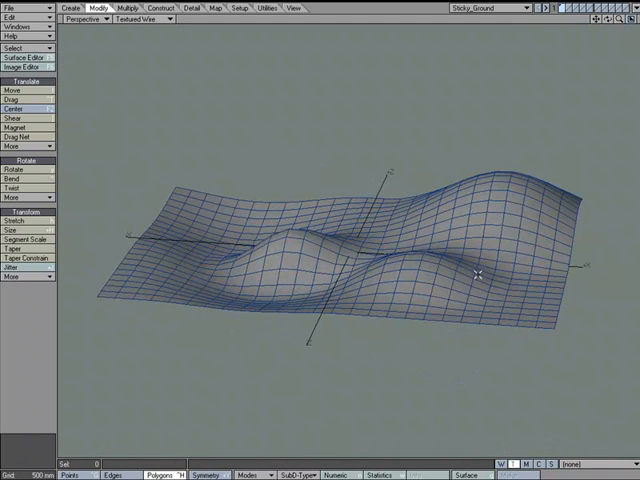
Switch to Modeler with the Sticky_Ground hilly subdivided plane mesh open
click(632, 8)
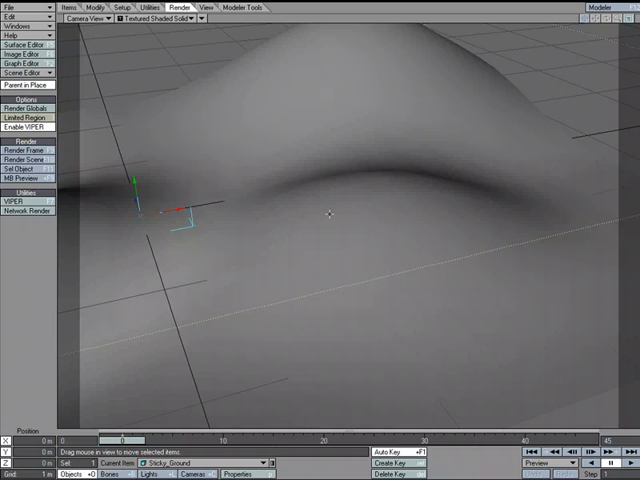
mouse_move(392, 238)
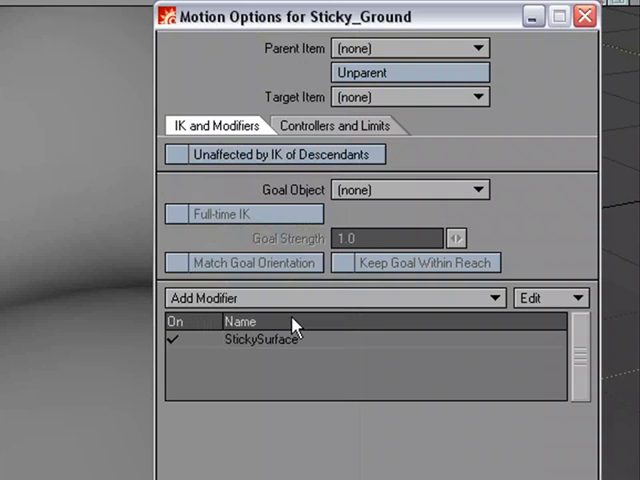
mouse_move(296, 348)
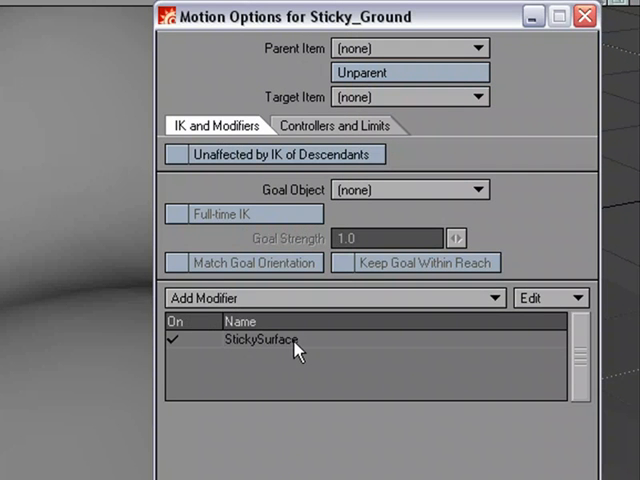
mouse_move(328, 336)
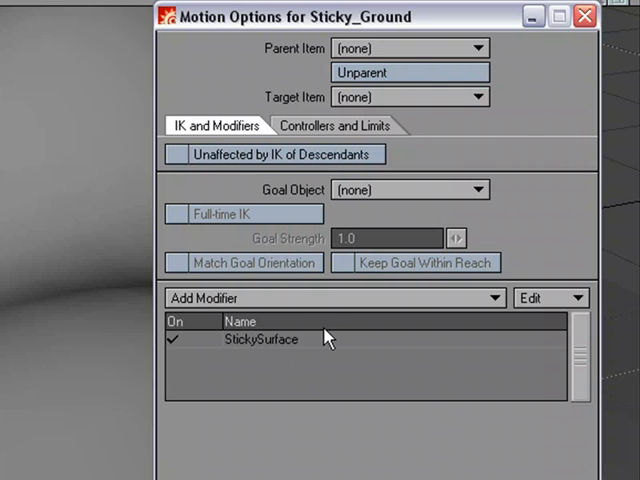
mouse_move(328, 336)
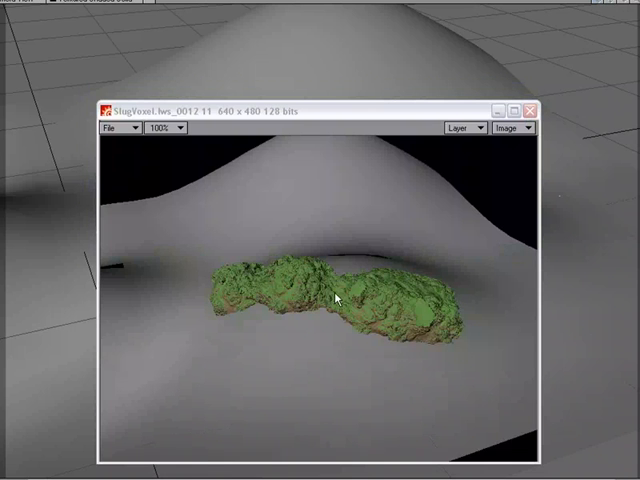
mouse_move(296, 262)
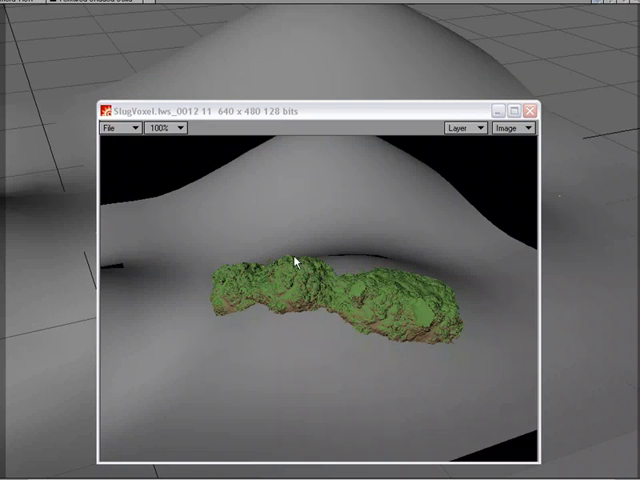
mouse_move(368, 284)
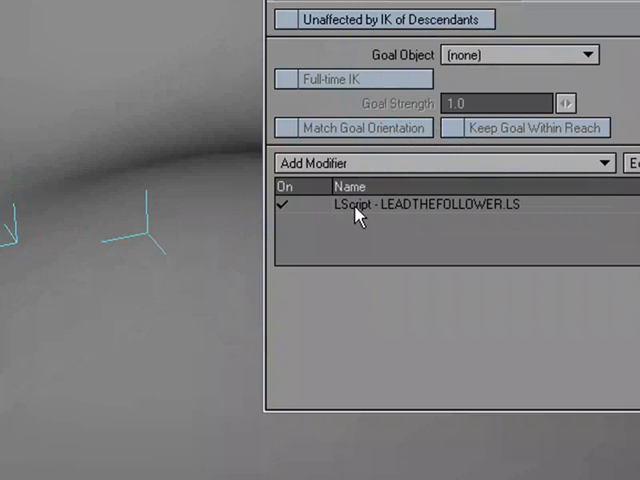
Configure the LEADTHEFOLLOWER.LS script entry so the nulls follow against the hilly ground
double_click(428, 204)
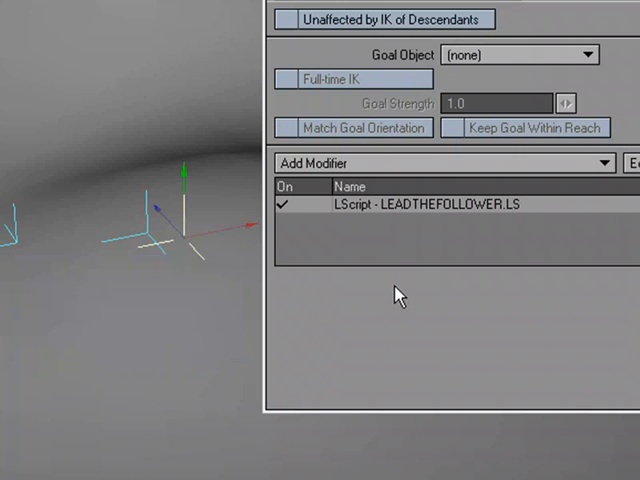
double_click(420, 204)
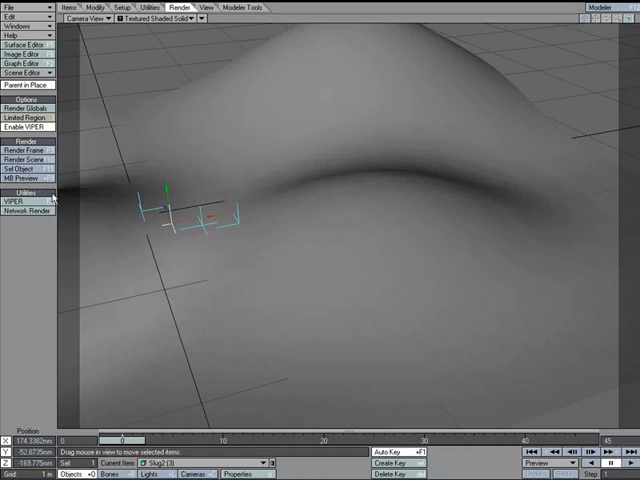
Enable VIPER from the HyperVoxels panel and render a preview showing the green slug as a bumpy blob
click(22, 200)
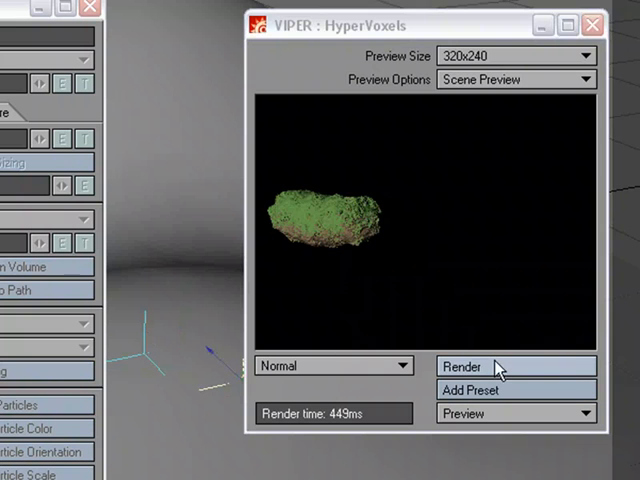
click(462, 366)
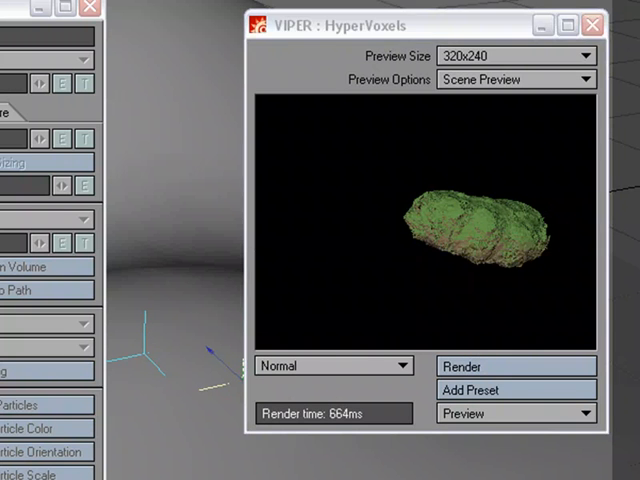
click(516, 366)
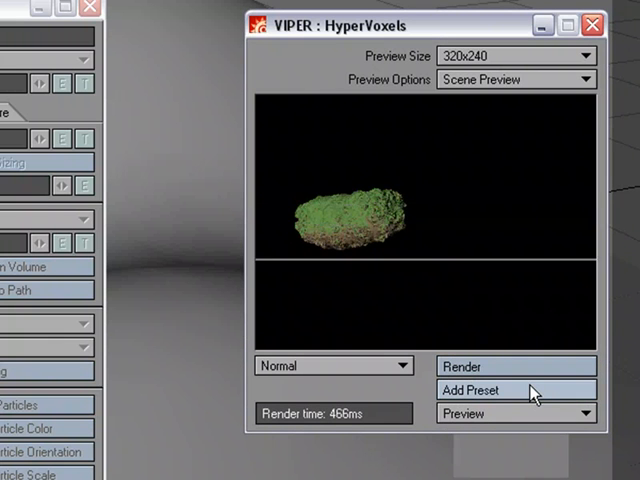
Build the VIPER Scene Preview and play it so the green slug crawls across the frames
click(516, 366)
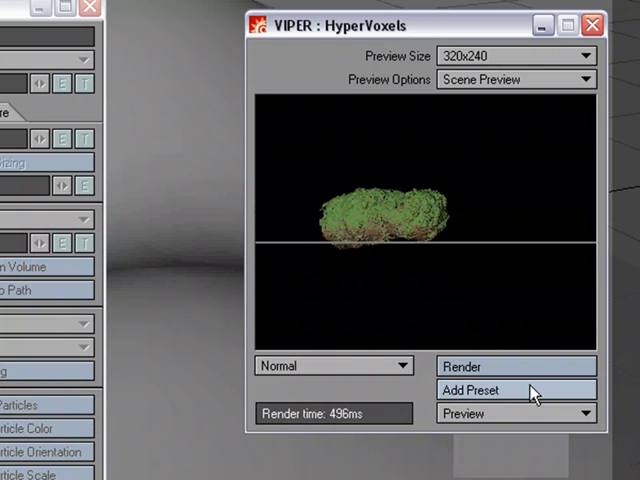
click(516, 366)
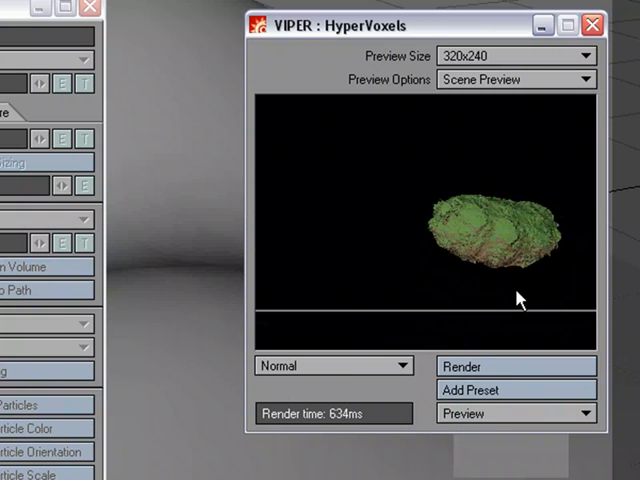
click(516, 366)
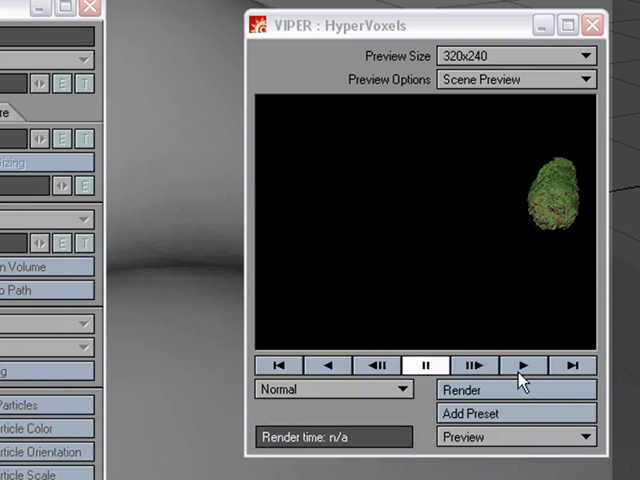
click(524, 364)
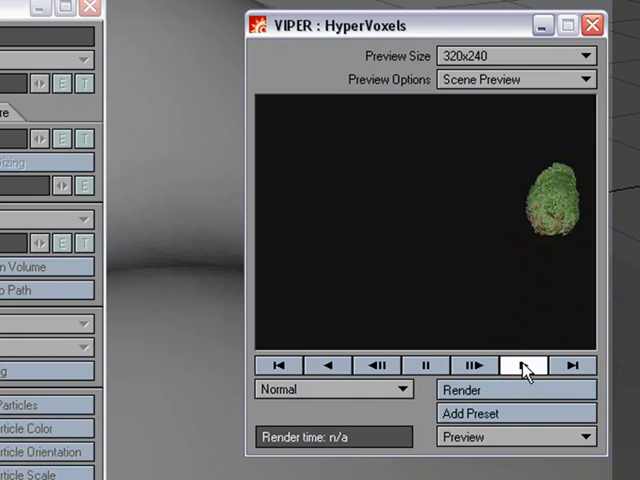